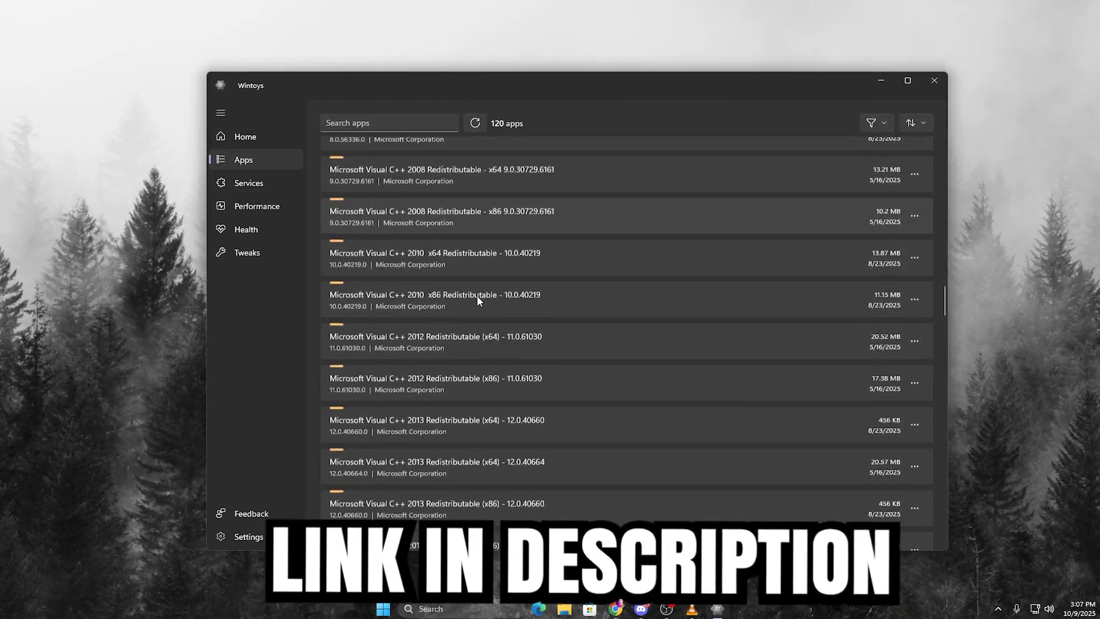
Browse the installed Apps list and the Services list, then return to the Home dashboard
{"action": "scroll", "scroll_direction": "down", "scroll_amount": 3}
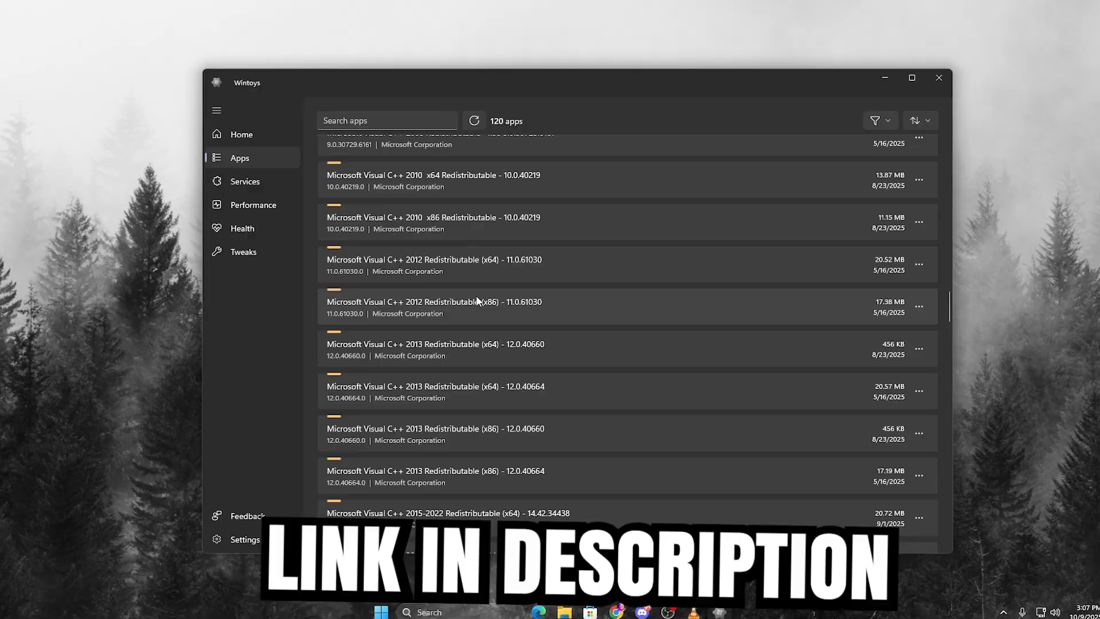
{"action": "scroll", "scroll_direction": "down", "scroll_amount": 3}
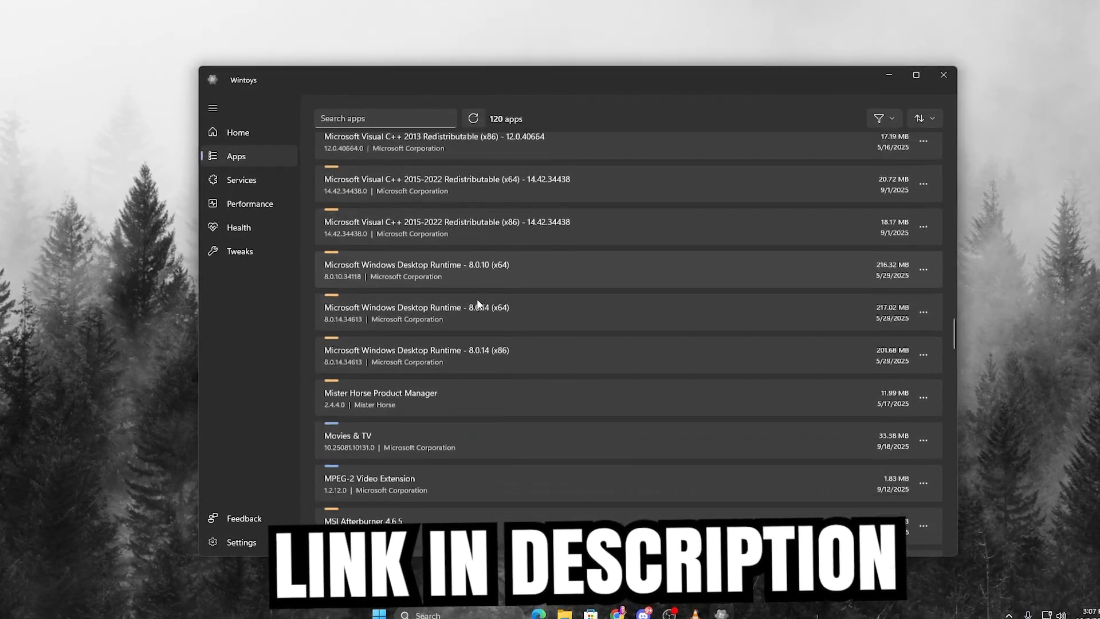
{"action": "scroll", "scroll_direction": "down", "scroll_amount": 3}
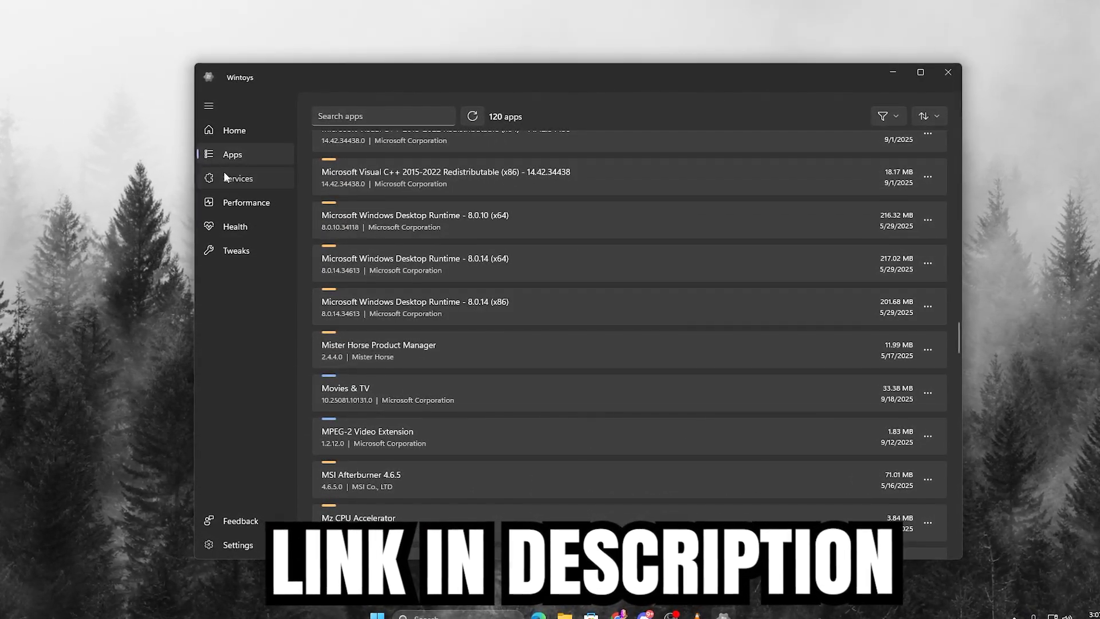
{"action": "left_click", "coordinate": [238, 177]}
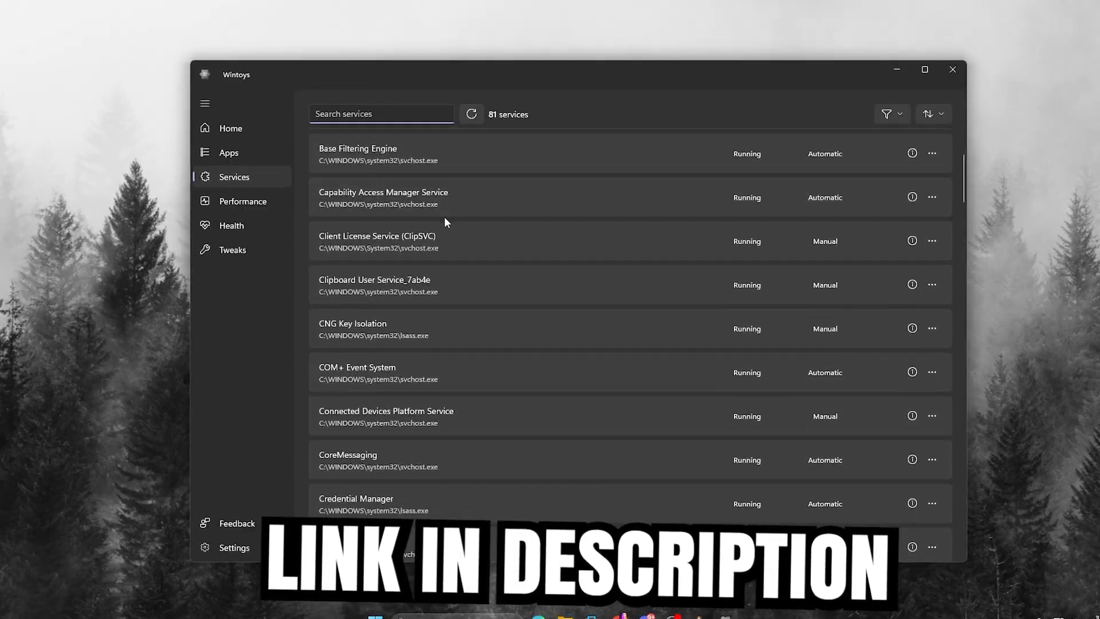
{"action": "scroll", "scroll_direction": "down", "scroll_amount": 3}
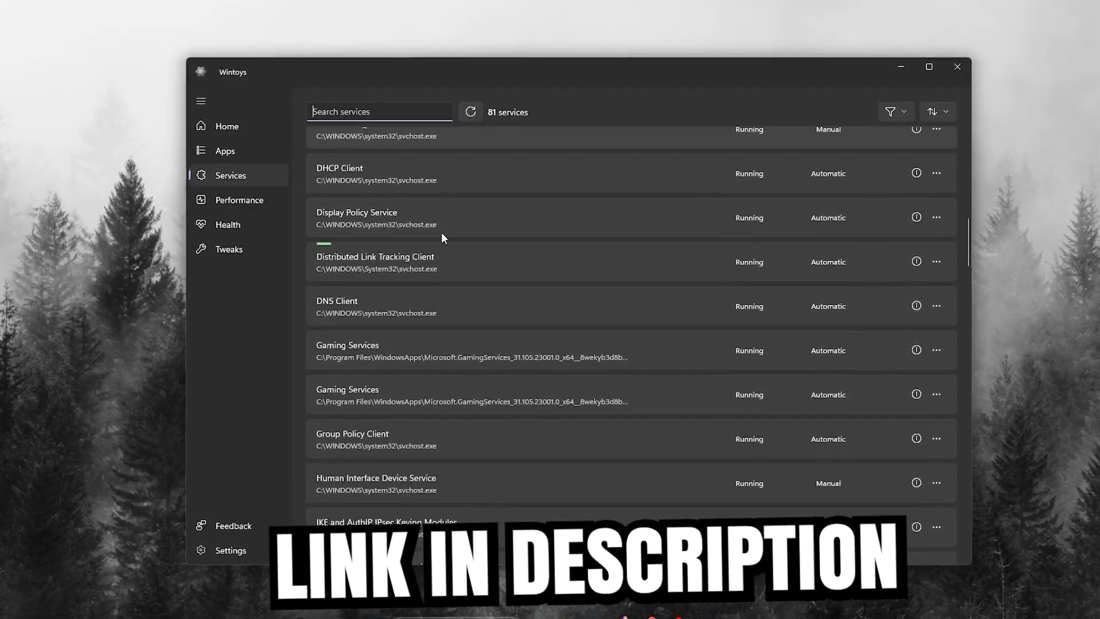
{"action": "left_click", "coordinate": [248, 139]}
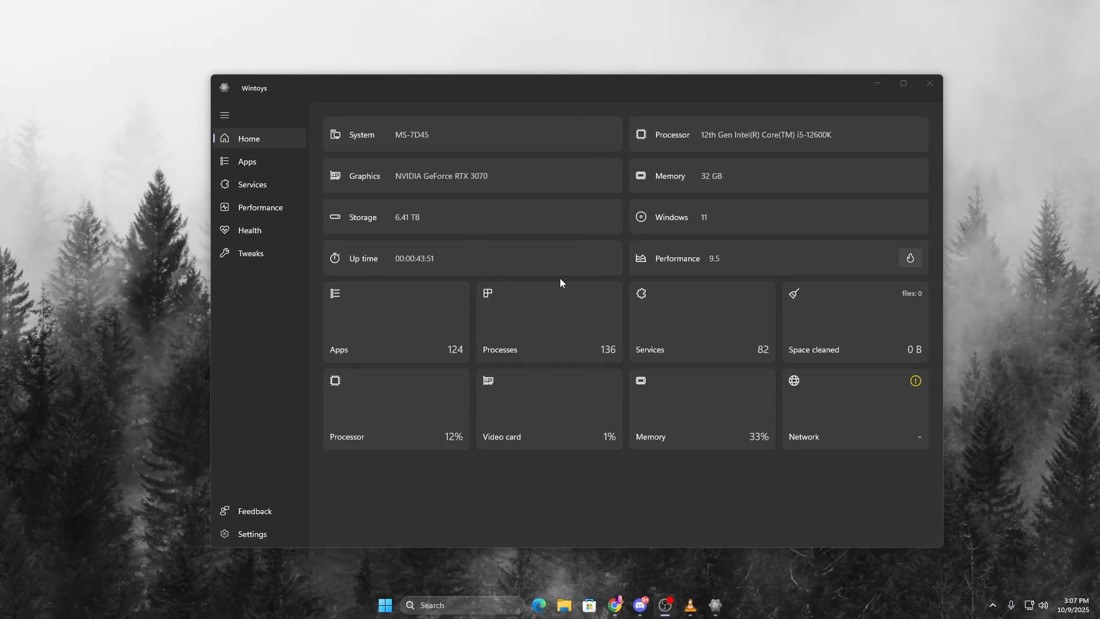
Uninstall Feedback Hub and another unwanted app, dropping the installed count from 124 to 122
{"action": "left_click", "coordinate": [248, 161]}
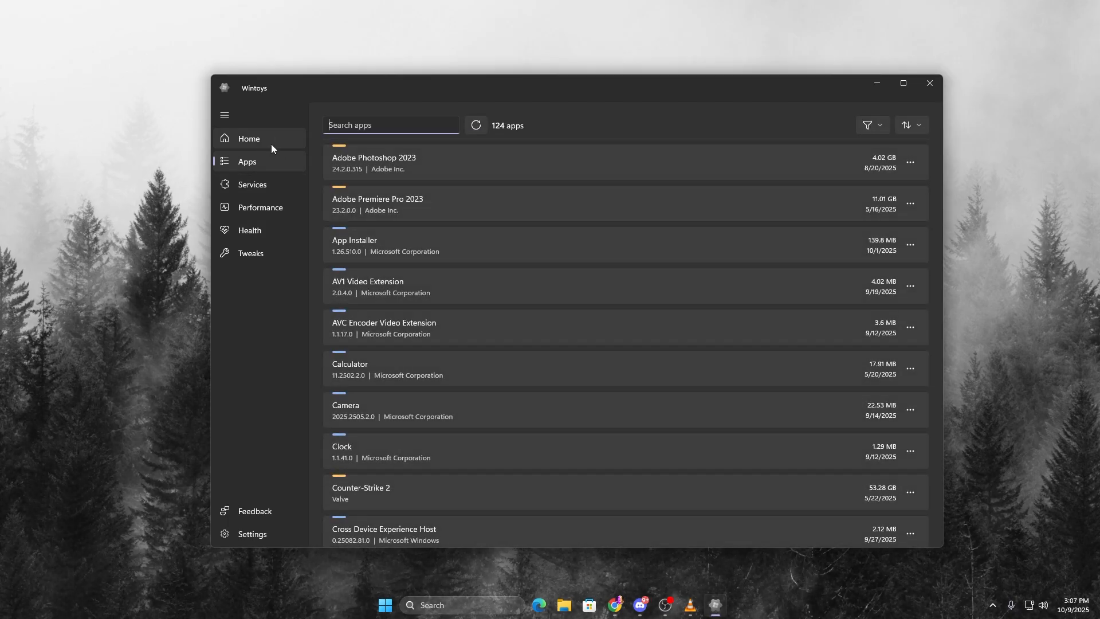
{"action": "left_click", "coordinate": [249, 138]}
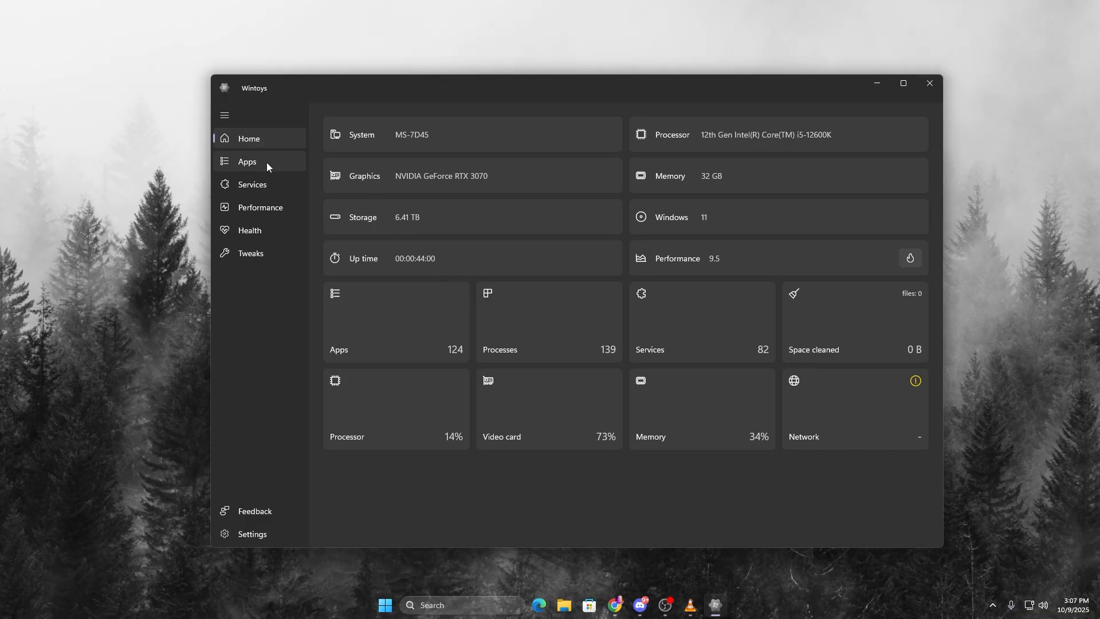
{"action": "left_click", "coordinate": [247, 160]}
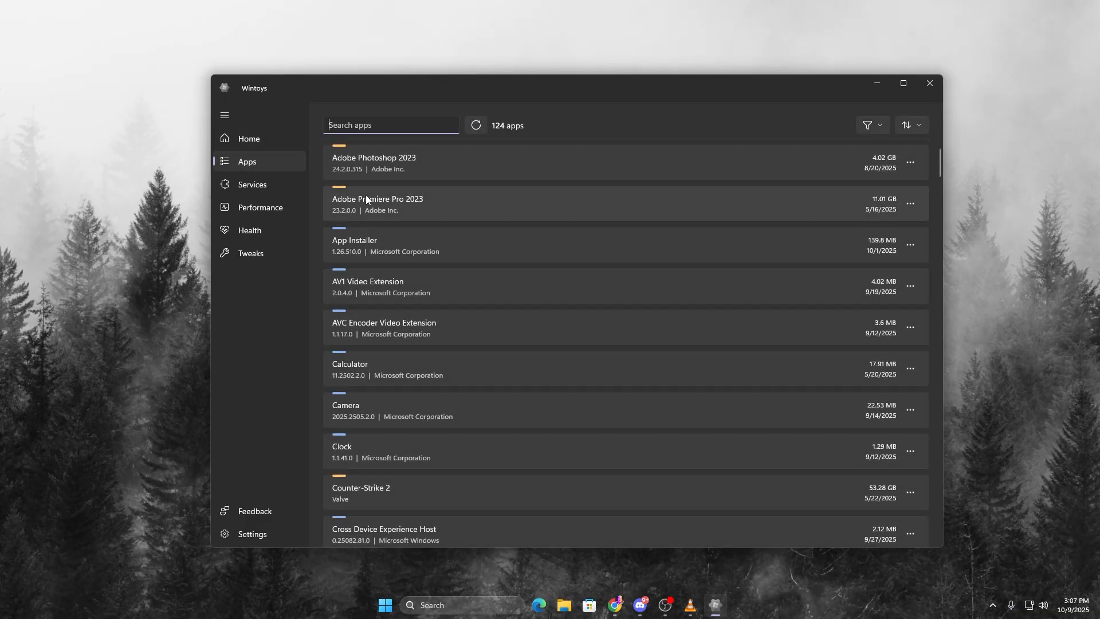
{"action": "scroll", "scroll_direction": "down", "scroll_amount": 3}
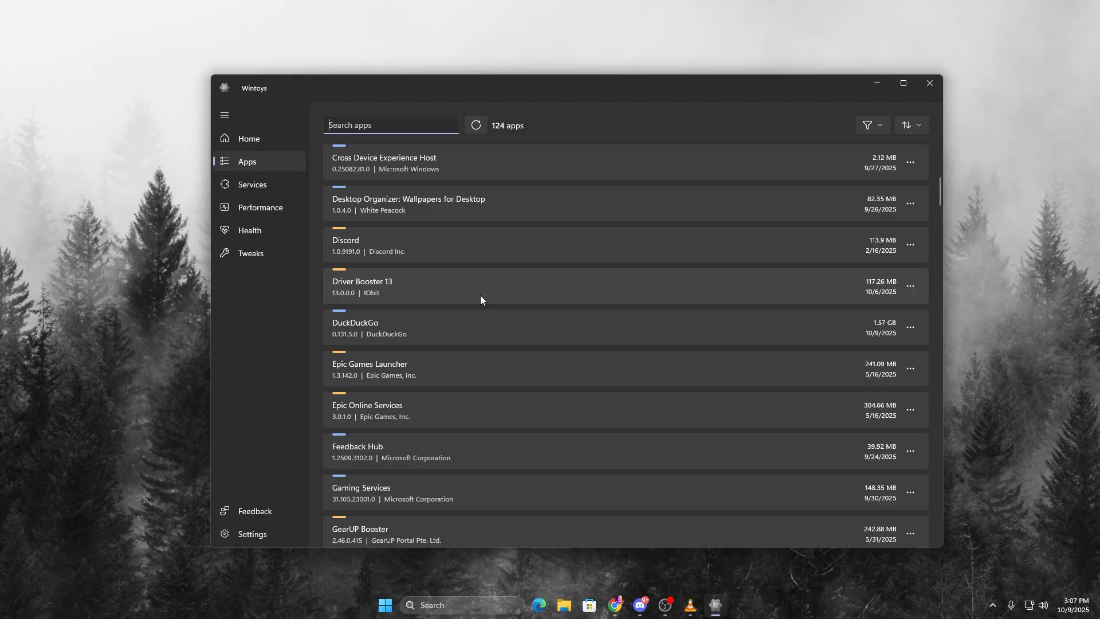
{"action": "scroll", "scroll_direction": "down", "scroll_amount": 3}
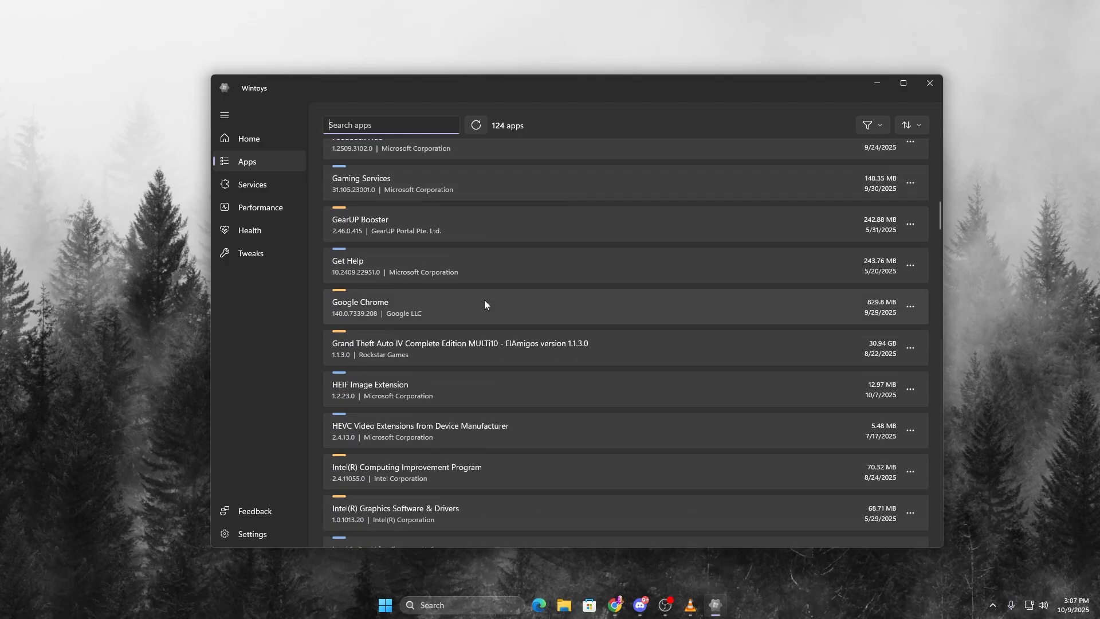
{"action": "left_click", "coordinate": [909, 203]}
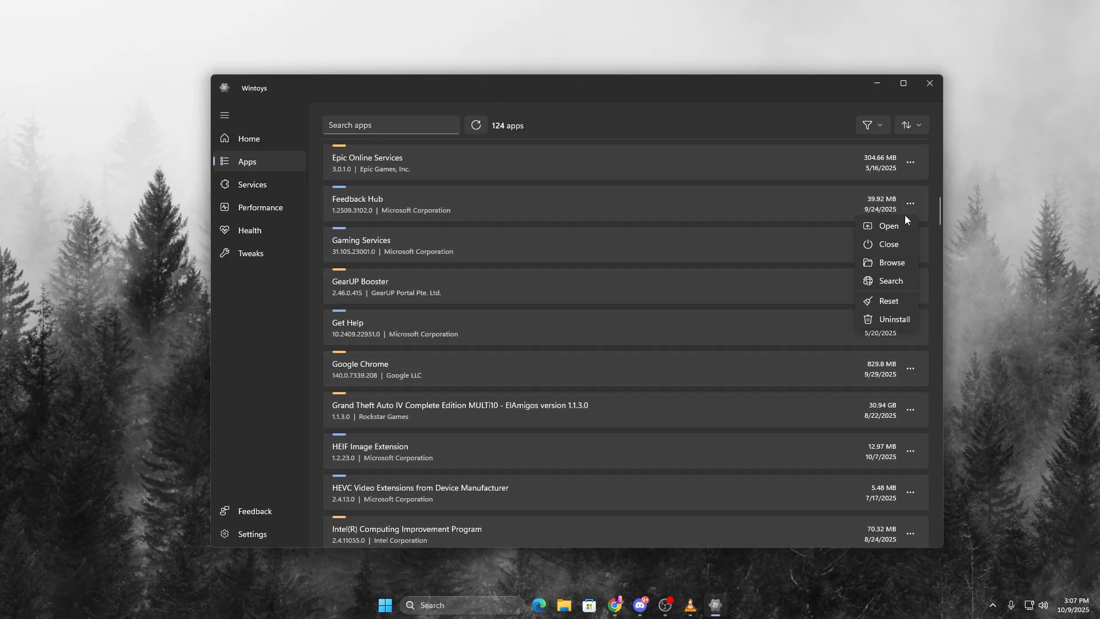
{"action": "mouse_move", "coordinate": [888, 300]}
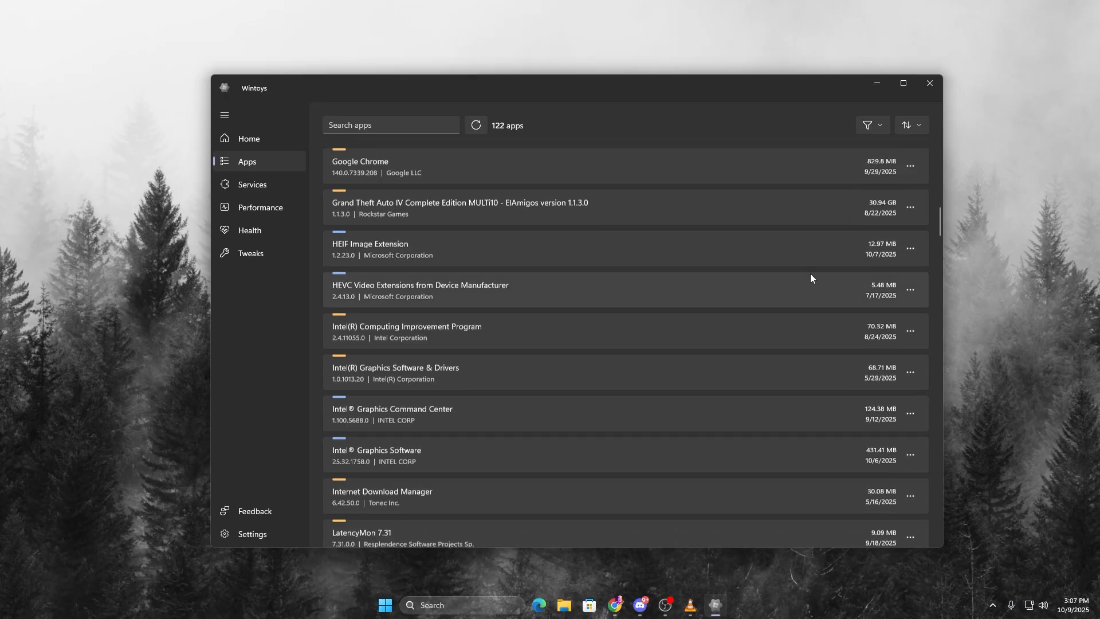
{"action": "scroll", "scroll_direction": "down", "scroll_amount": 3}
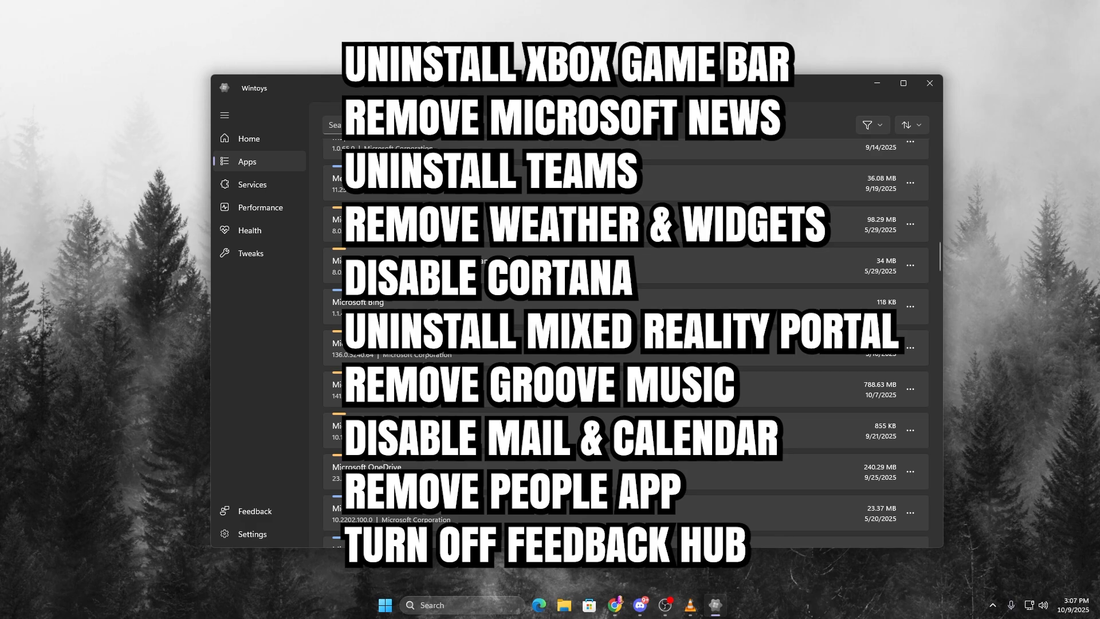
Uninstall more apps to reach 120 installed, then move to the 81-service Services list
{"action": "left_click", "coordinate": [910, 328]}
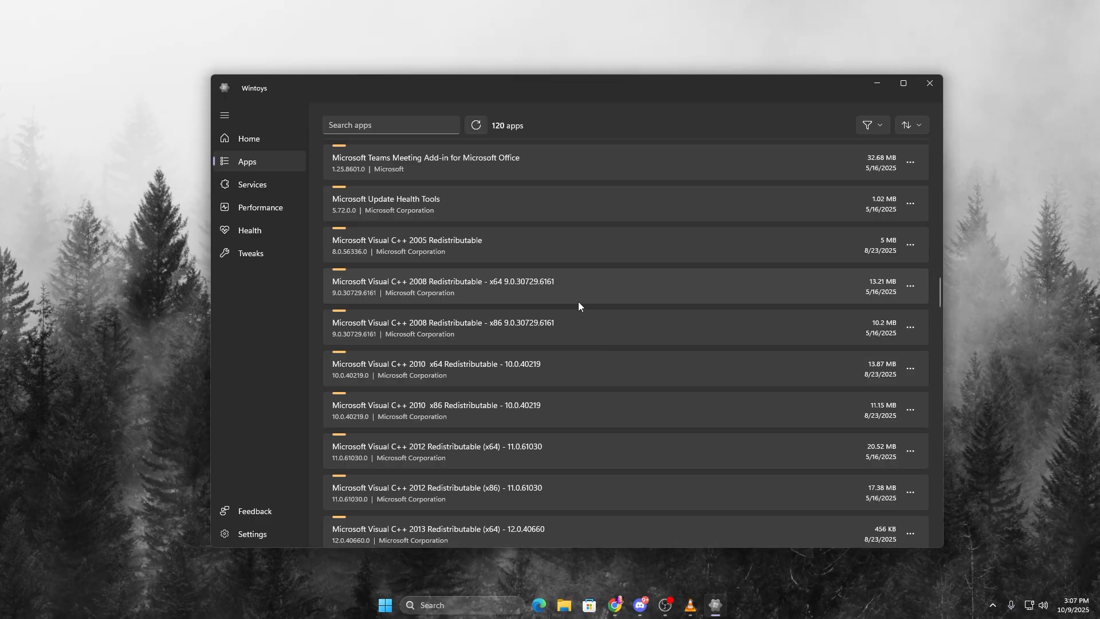
{"action": "scroll", "scroll_direction": "down", "scroll_amount": 3}
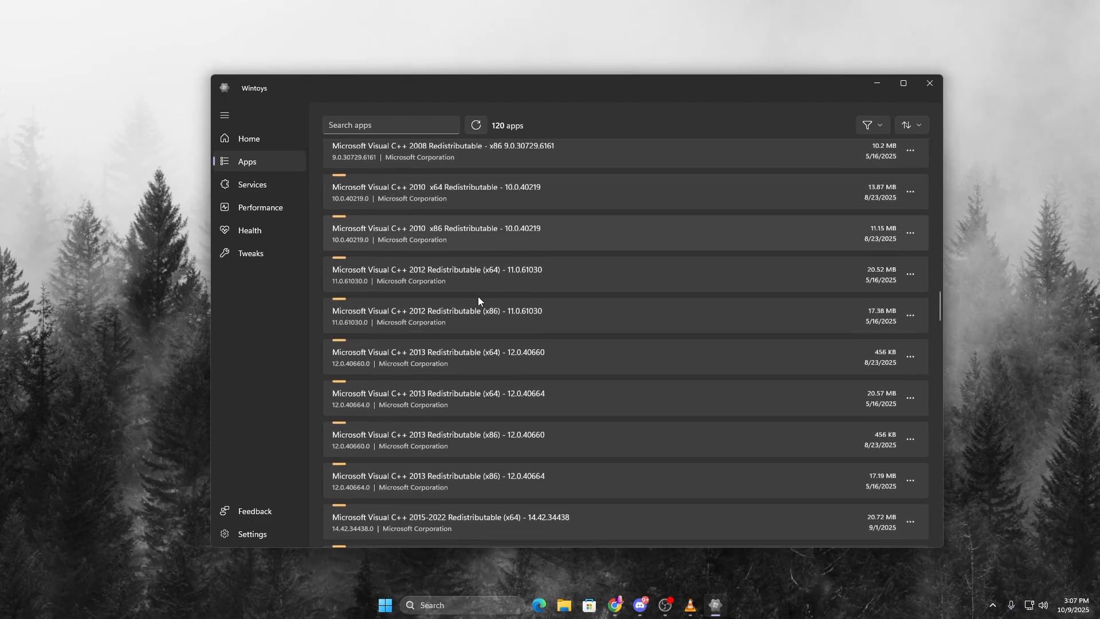
{"action": "scroll", "scroll_direction": "down", "scroll_amount": 3}
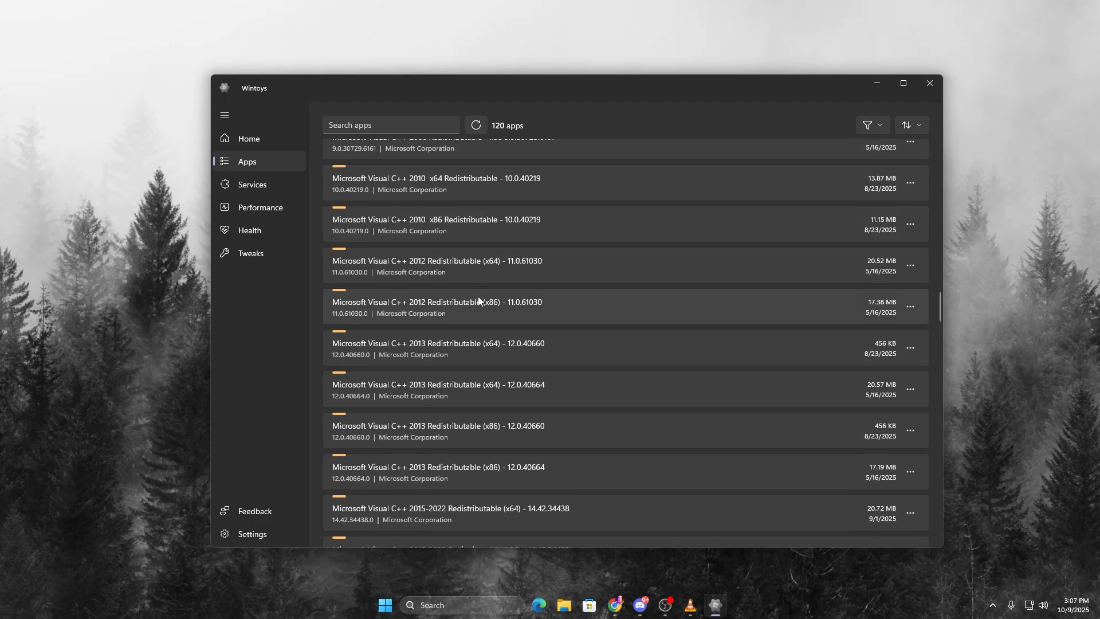
{"action": "left_click", "coordinate": [250, 185]}
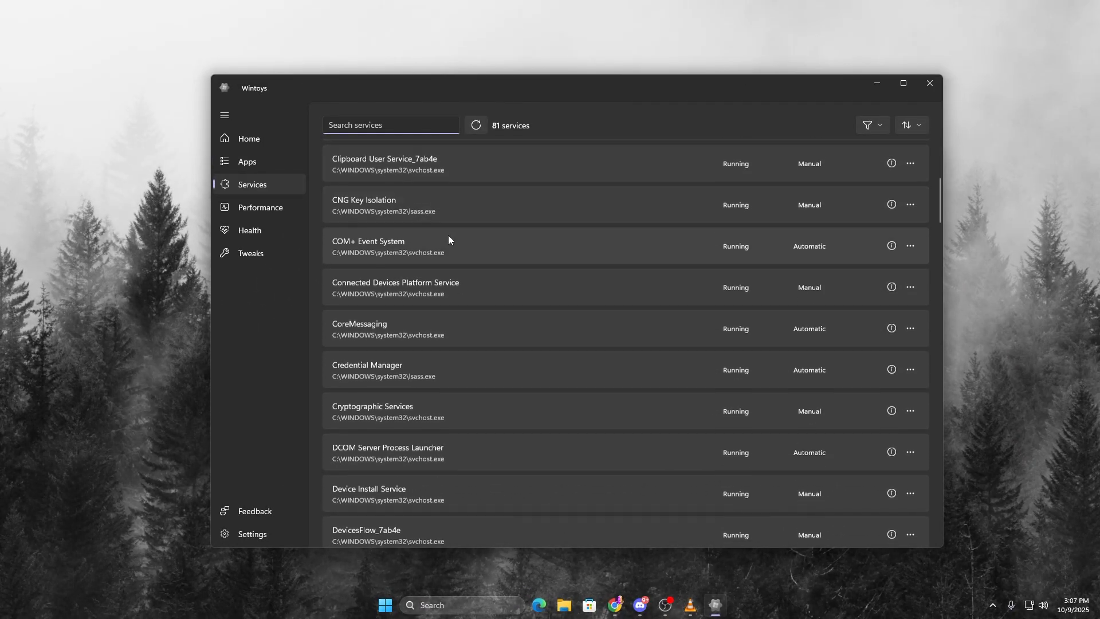
Review the running Windows services list, then go to the Performance settings page
{"action": "scroll", "scroll_direction": "down", "scroll_amount": 3}
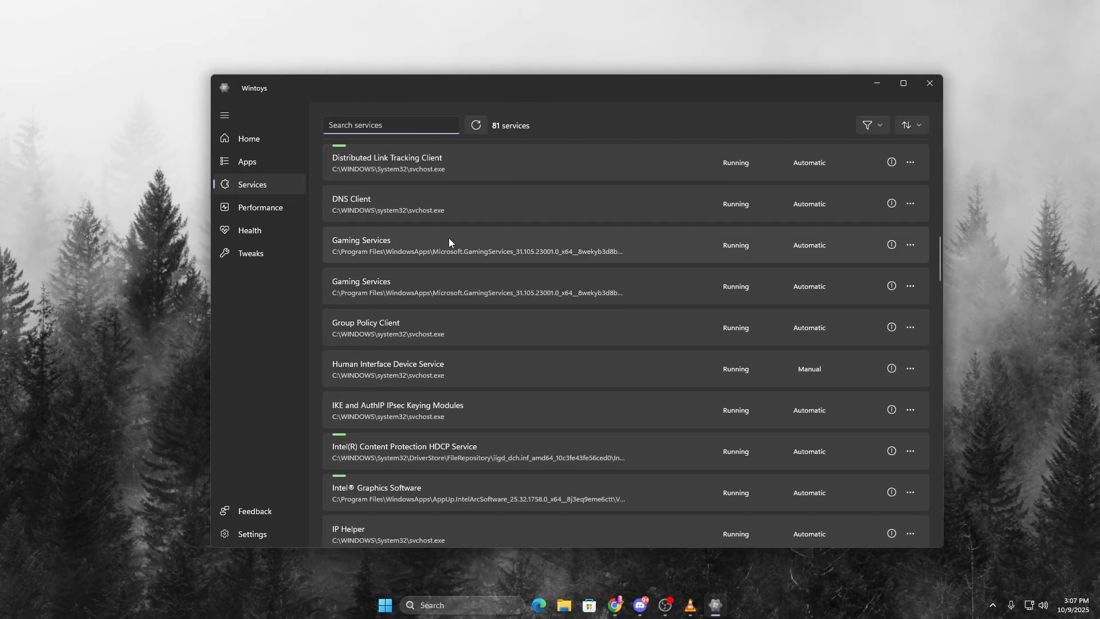
{"action": "scroll", "scroll_direction": "down", "scroll_amount": 3}
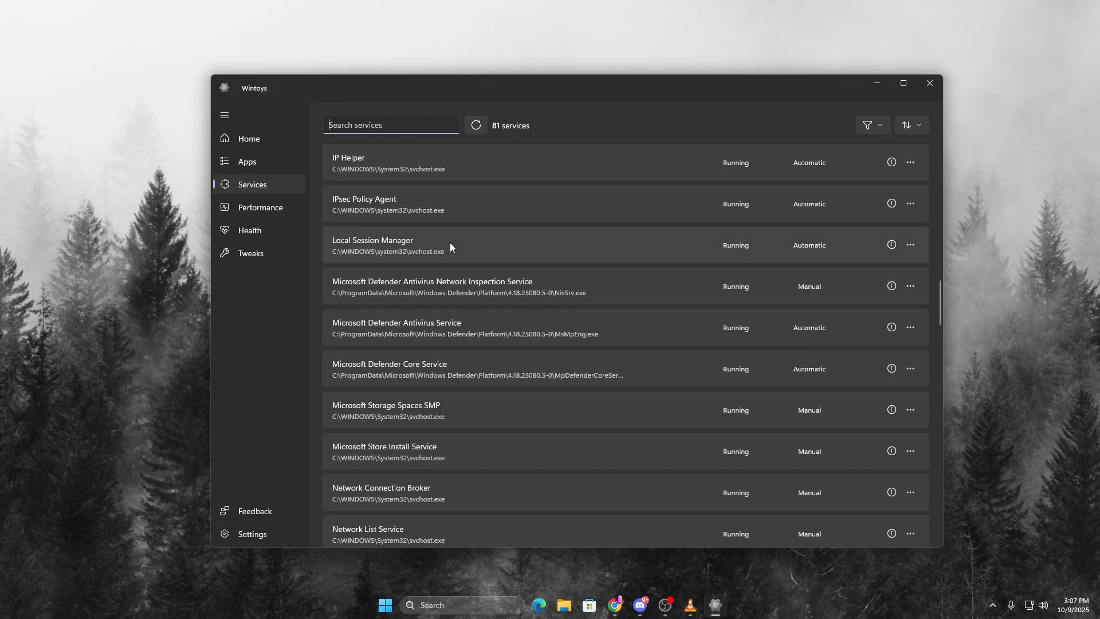
{"action": "scroll", "scroll_direction": "down", "scroll_amount": 3}
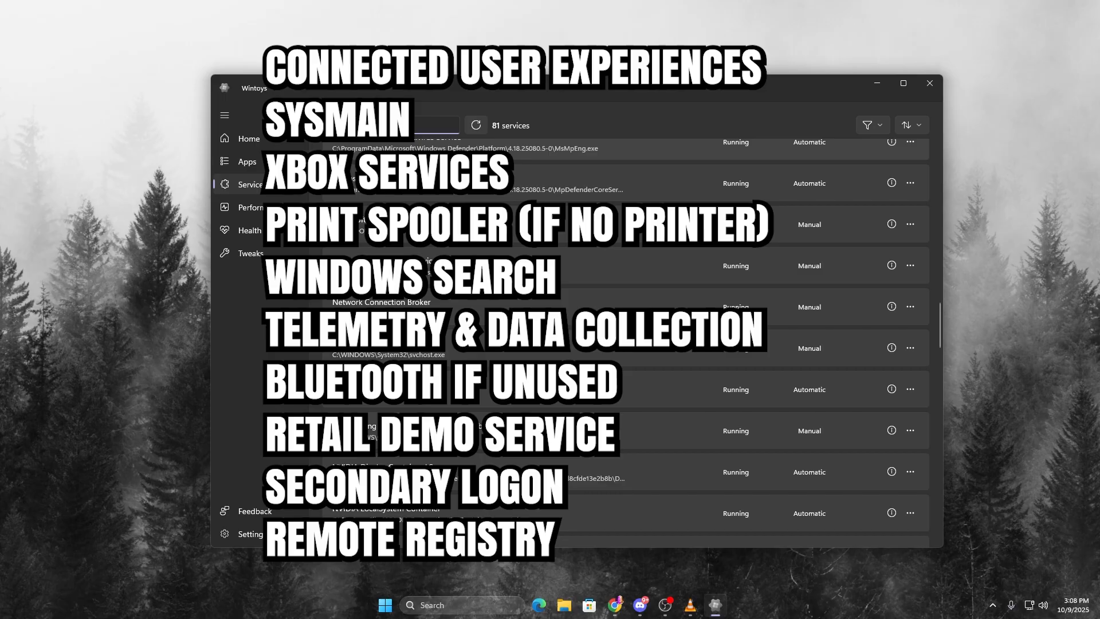
{"action": "scroll", "scroll_direction": "down", "scroll_amount": 3}
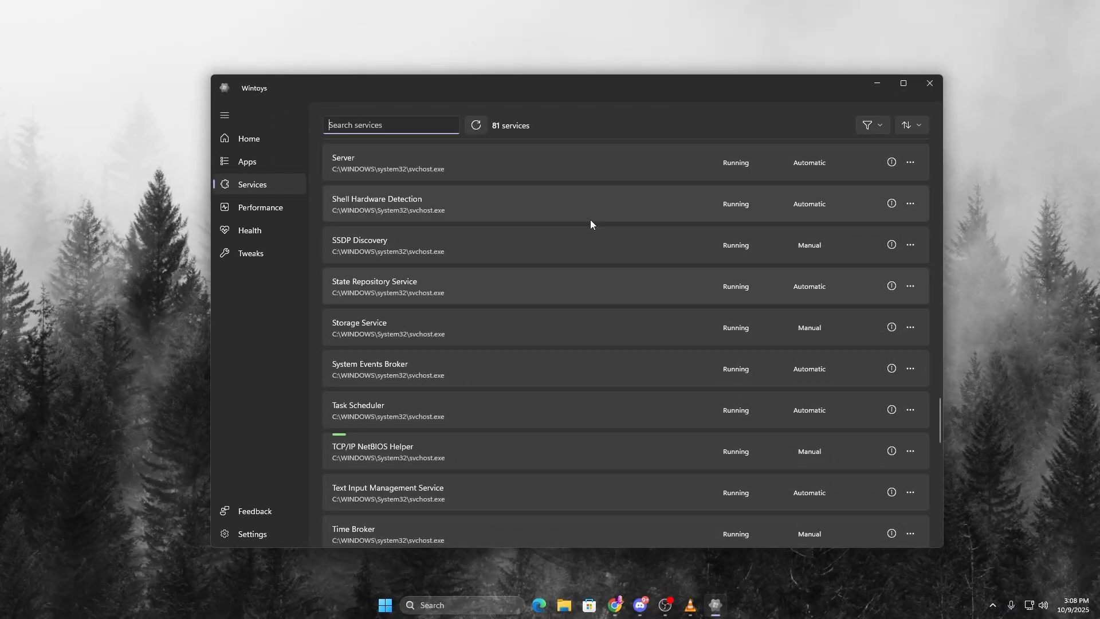
{"action": "left_click", "coordinate": [260, 207]}
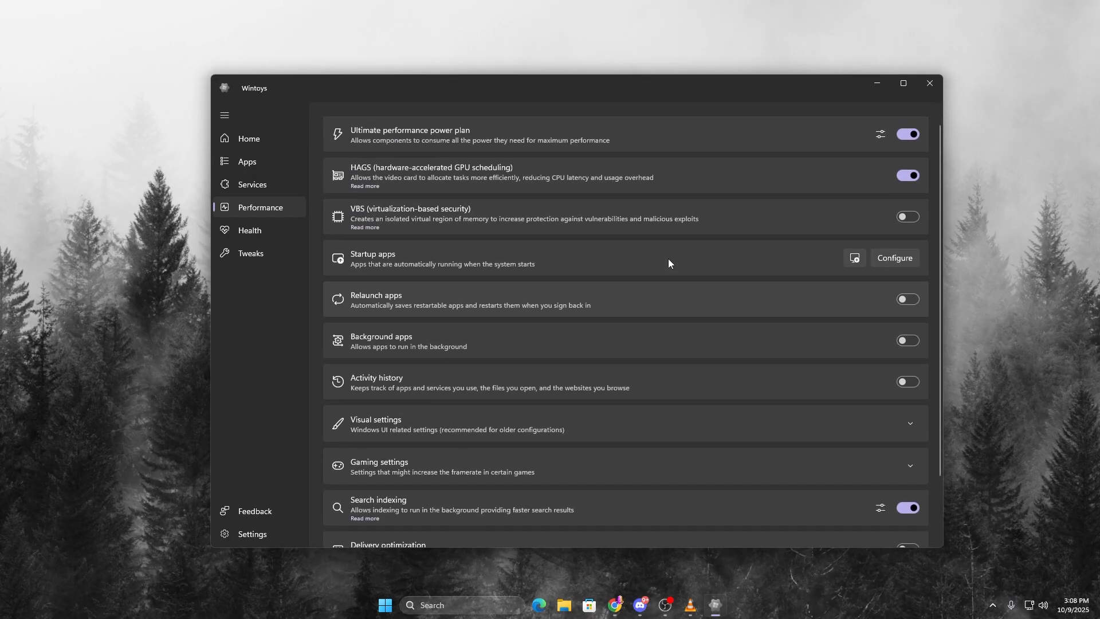
{"action": "mouse_move", "coordinate": [419, 153]}
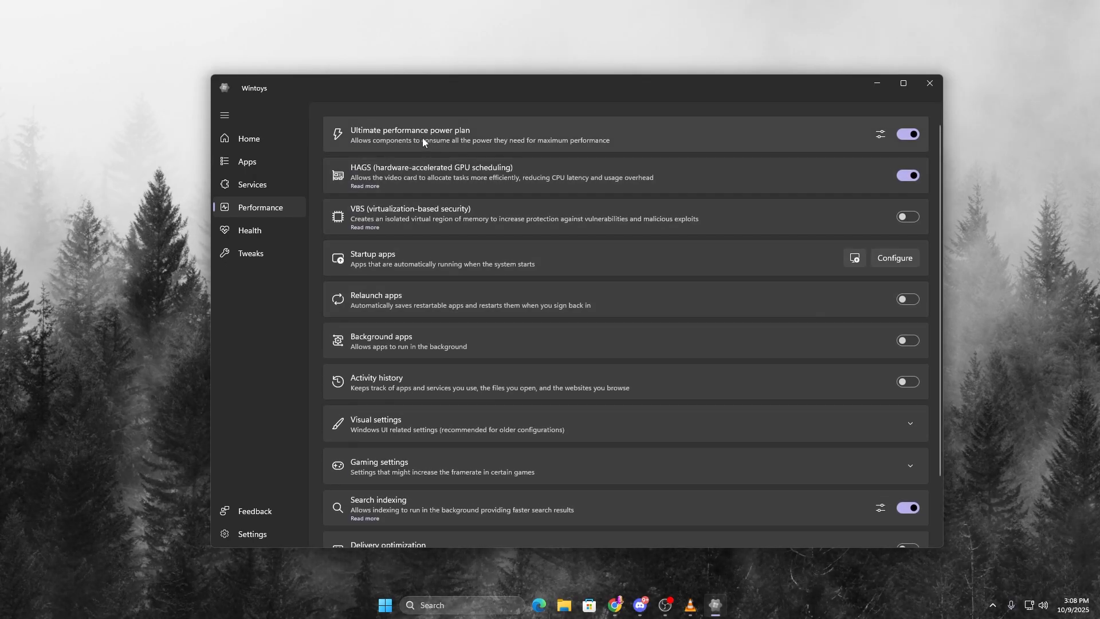
Check the startup apps list, close it, and expand the Visual settings section
{"action": "left_click", "coordinate": [907, 134]}
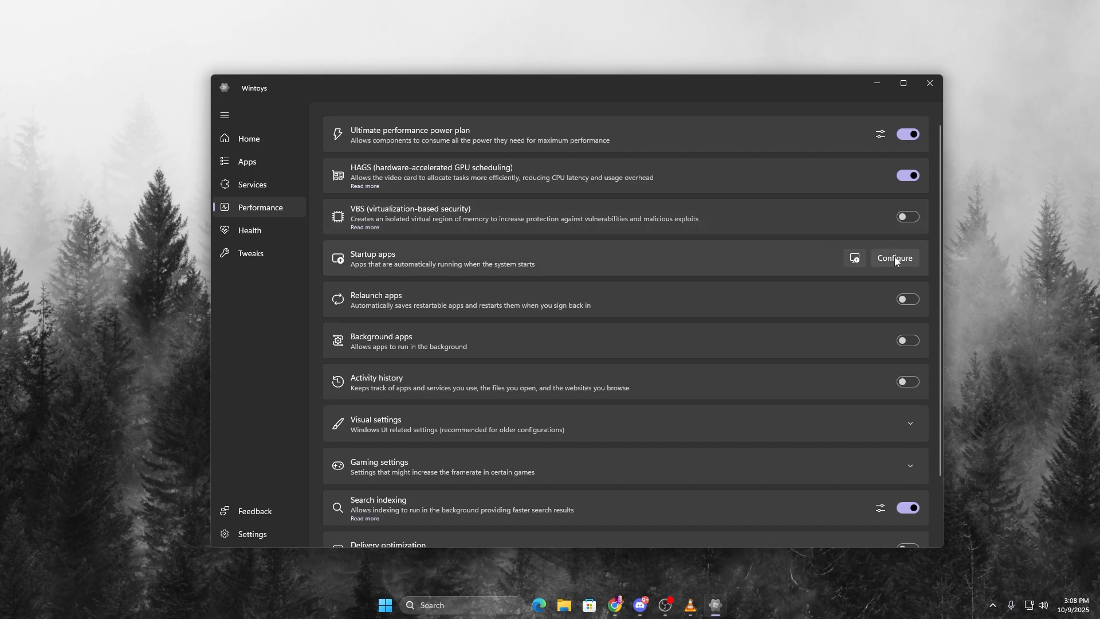
{"action": "left_click", "coordinate": [895, 258]}
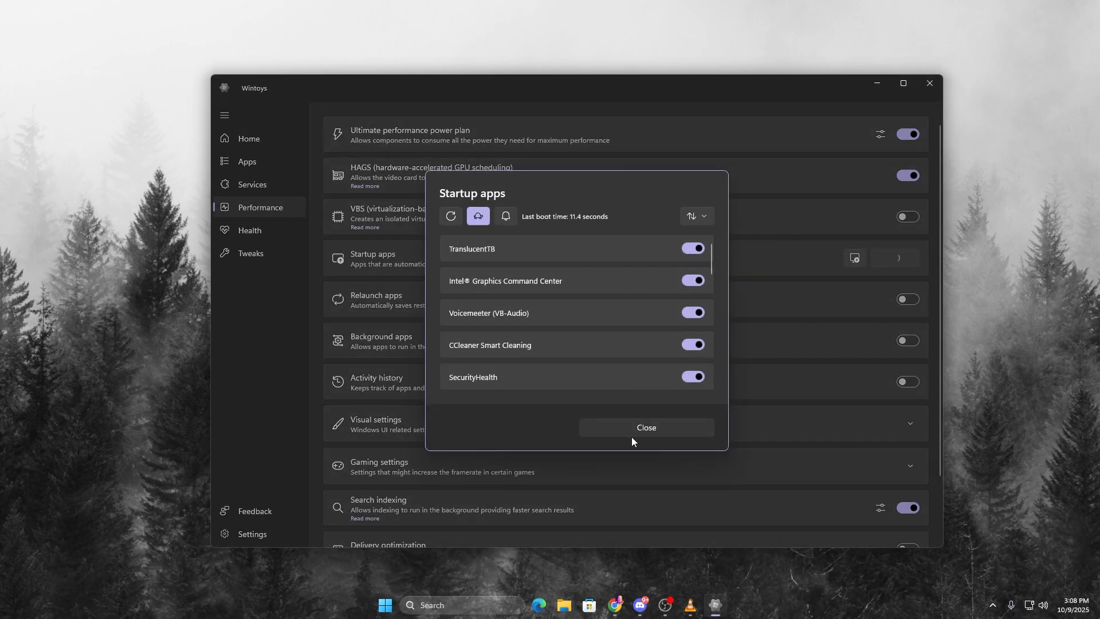
{"action": "left_click", "coordinate": [645, 428]}
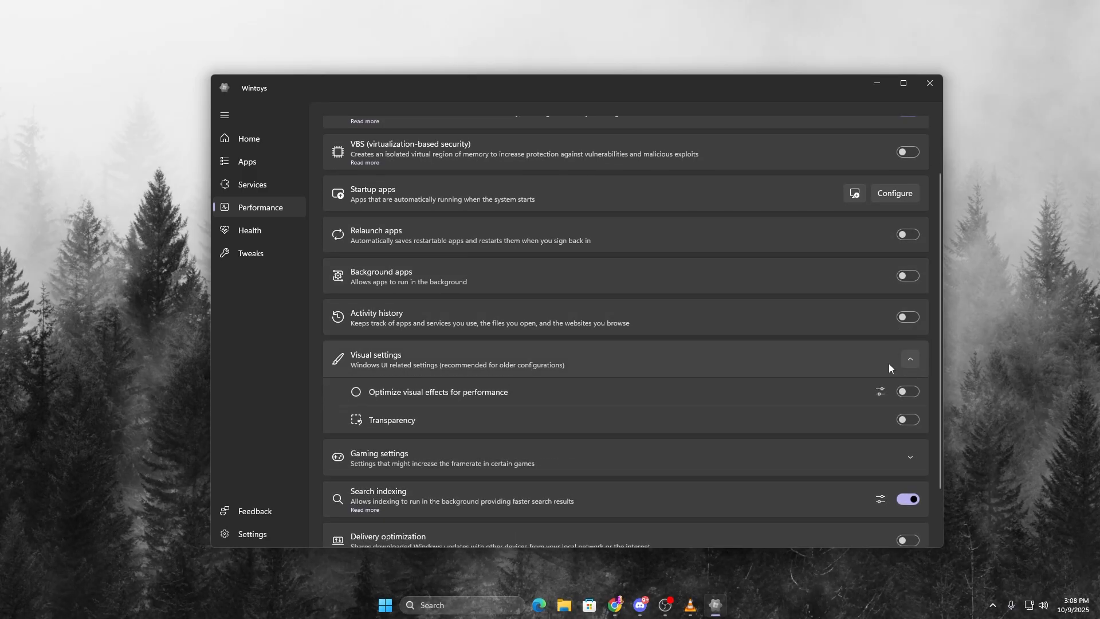
Expand Gaming settings, keeping Game mode and Windowed mode optimizations on
{"action": "scroll", "scroll_direction": "down", "scroll_amount": 3}
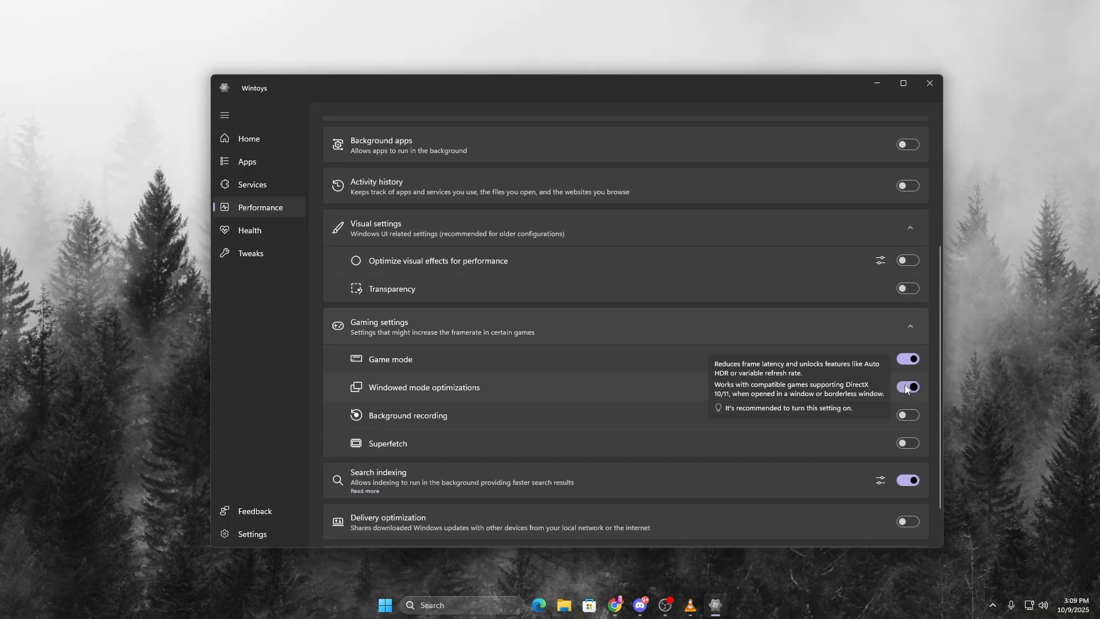
{"action": "scroll", "scroll_direction": "down", "scroll_amount": 3}
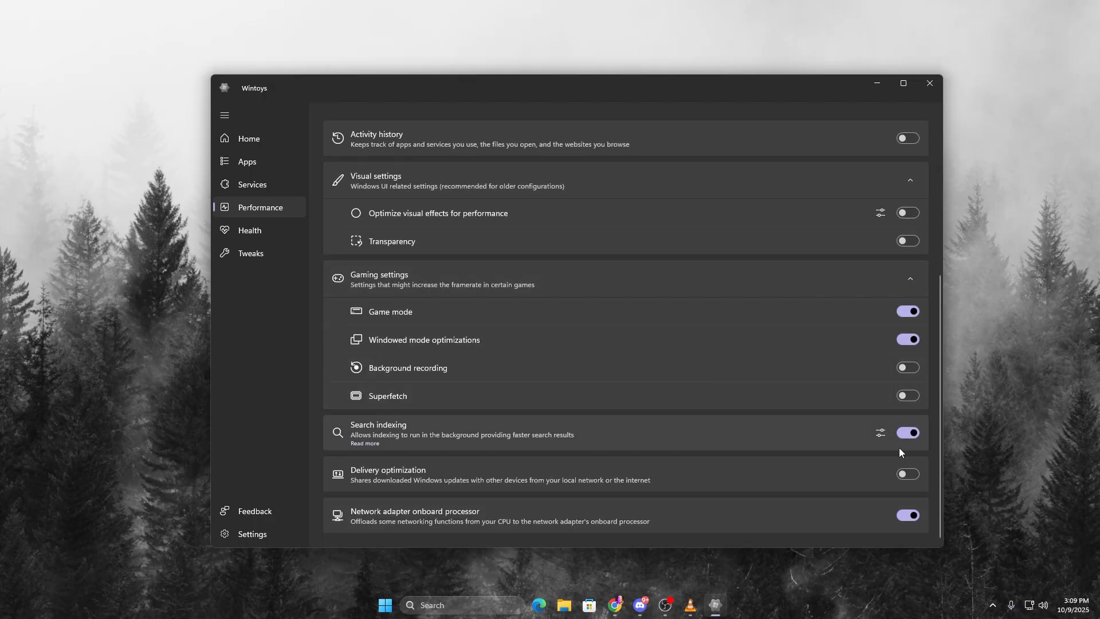
{"action": "left_click", "coordinate": [908, 279]}
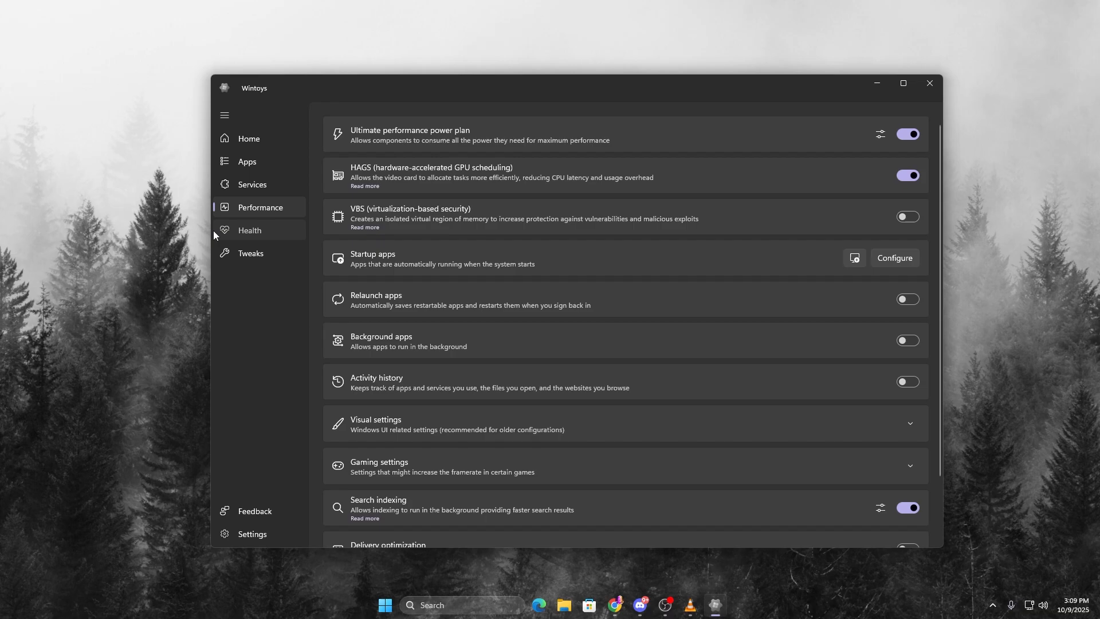
Review the Health page's Cleanup categories and storage breakdown, then go to Tweaks
{"action": "left_click", "coordinate": [249, 230]}
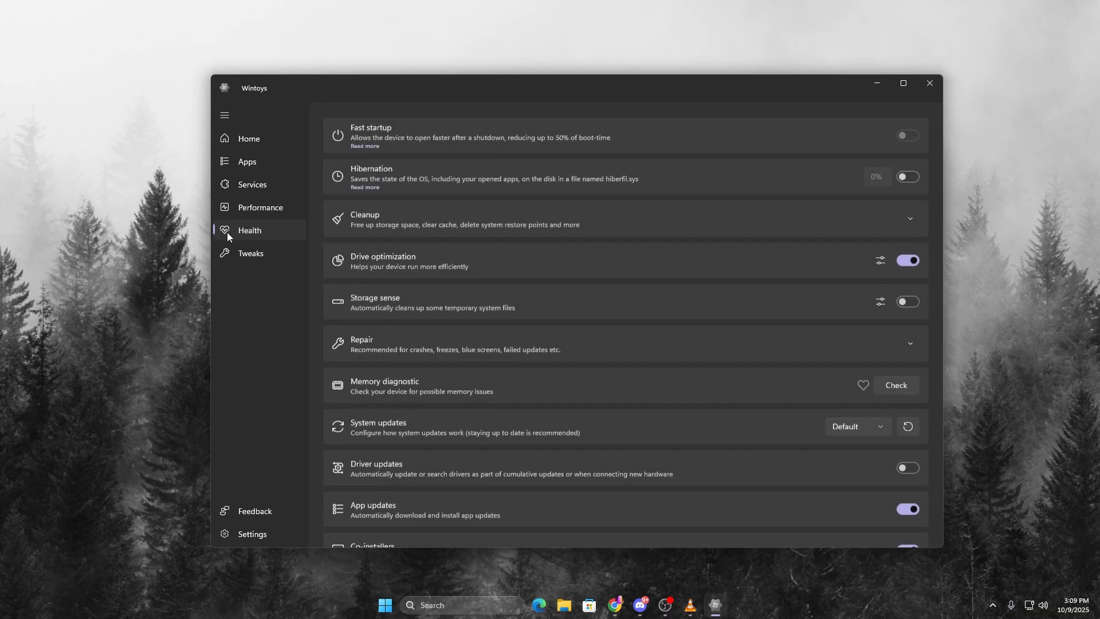
{"action": "scroll", "scroll_direction": "down", "scroll_amount": 3}
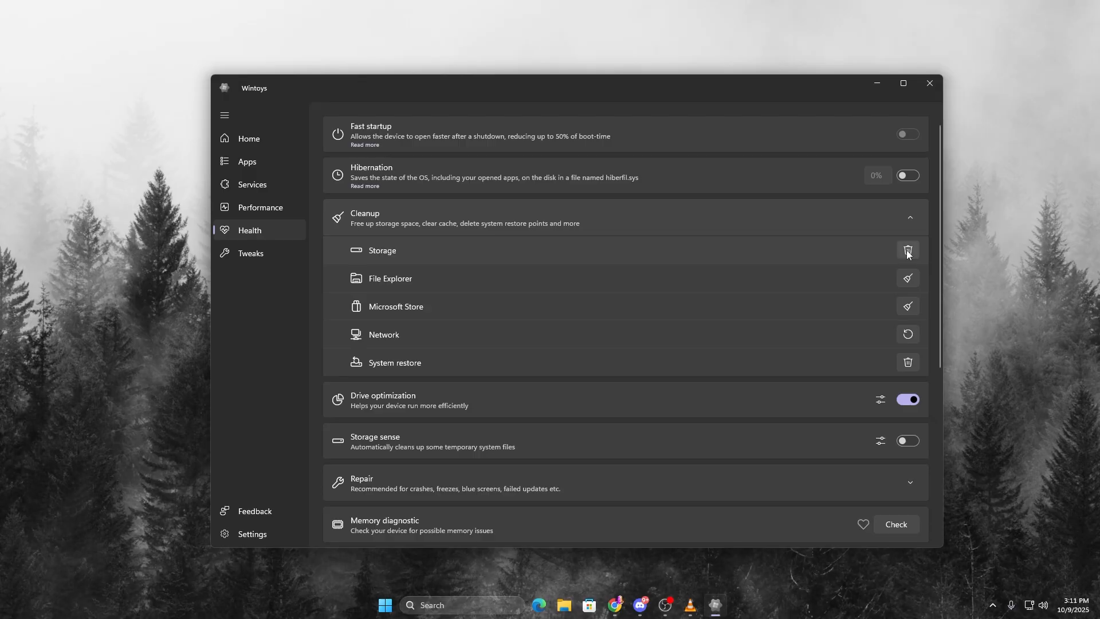
{"action": "left_click", "coordinate": [908, 251]}
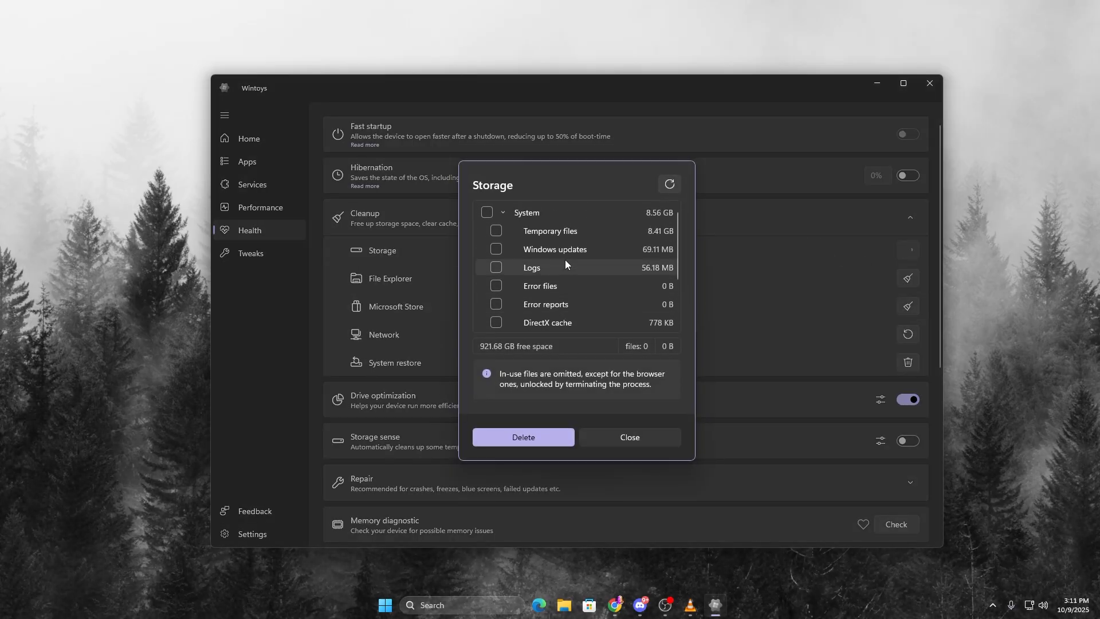
{"action": "left_click", "coordinate": [628, 437]}
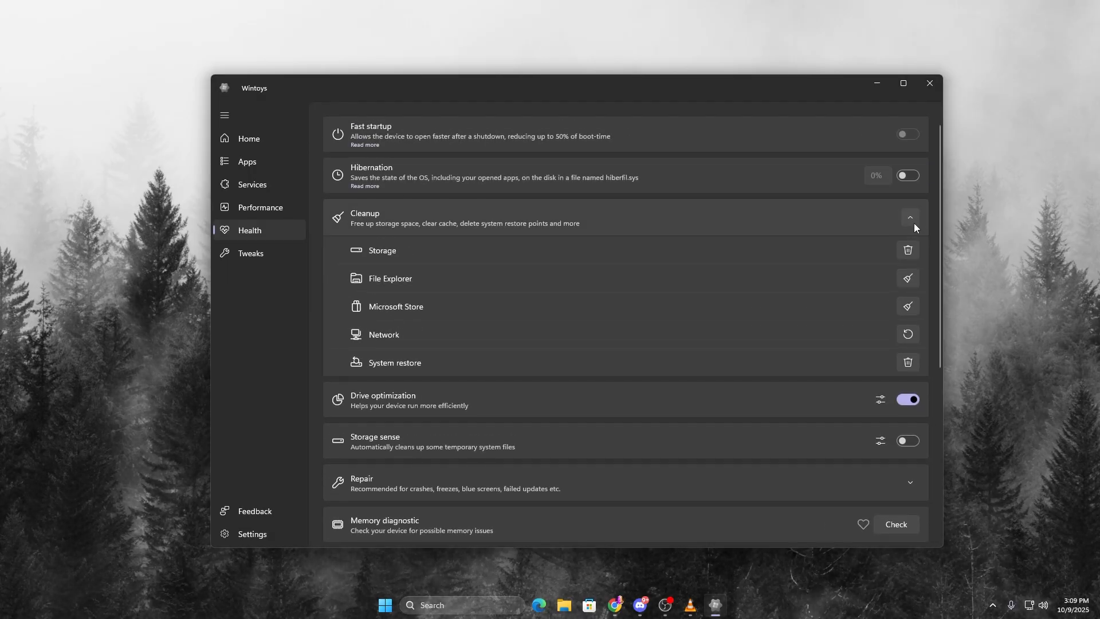
{"action": "left_click", "coordinate": [909, 218]}
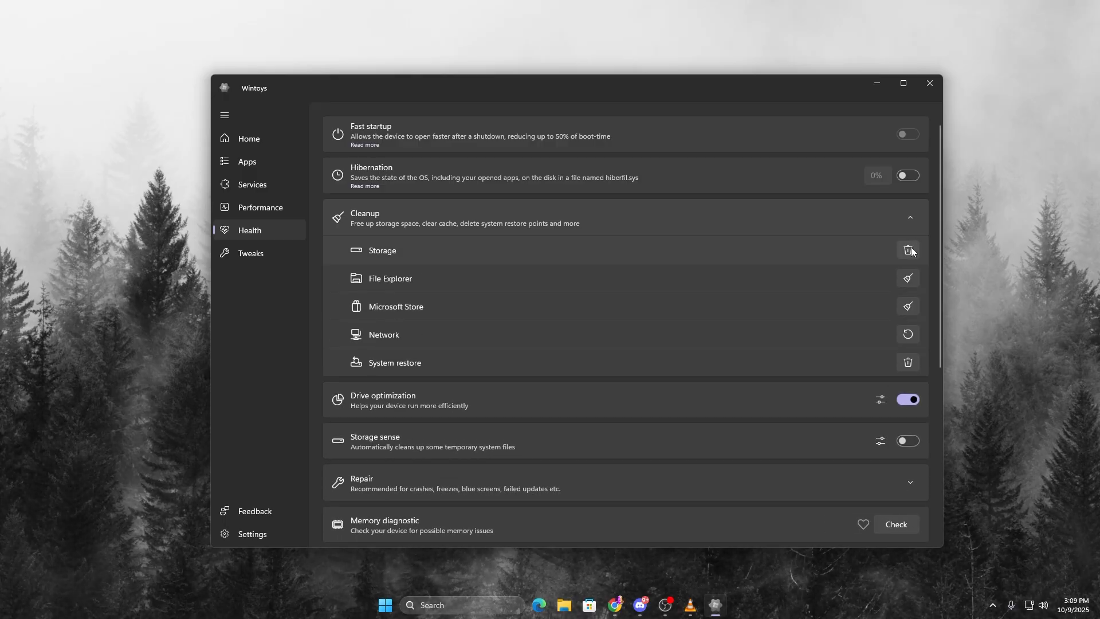
{"action": "left_click", "coordinate": [251, 252]}
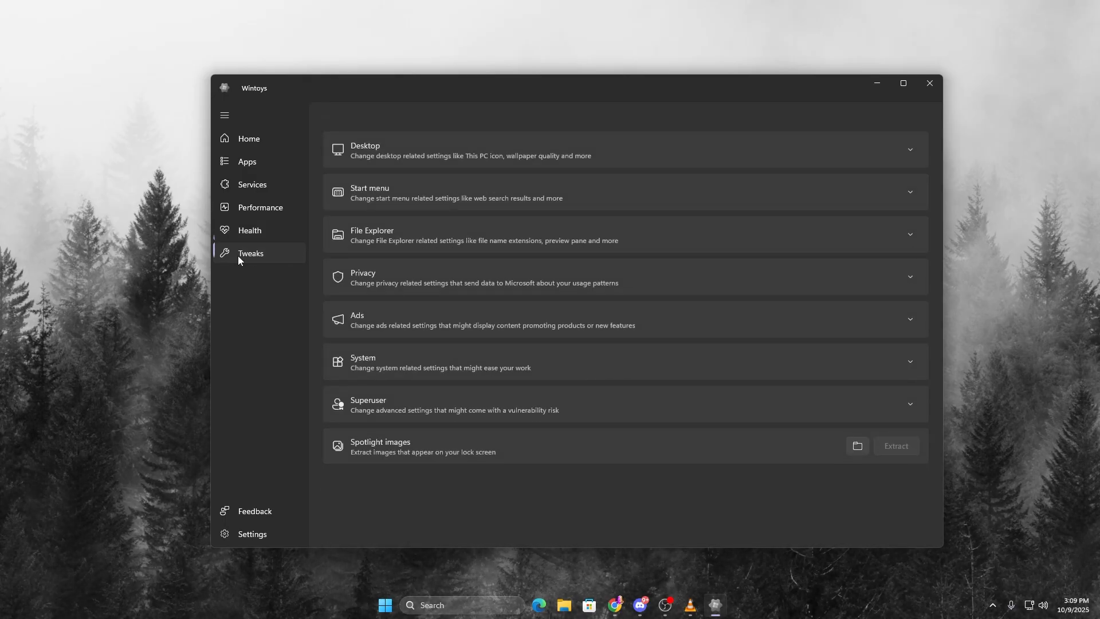
Expand the Ads, System, Desktop, Start menu, File Explorer and Privacy tweak sections and review their toggles
{"action": "left_click", "coordinate": [249, 231]}
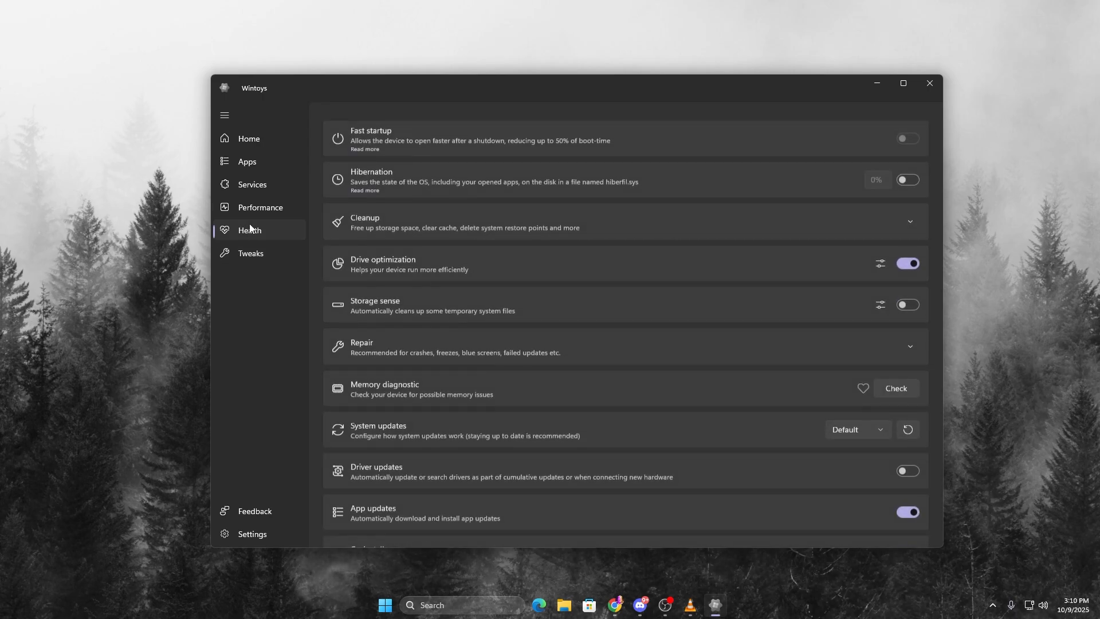
{"action": "left_click", "coordinate": [251, 252]}
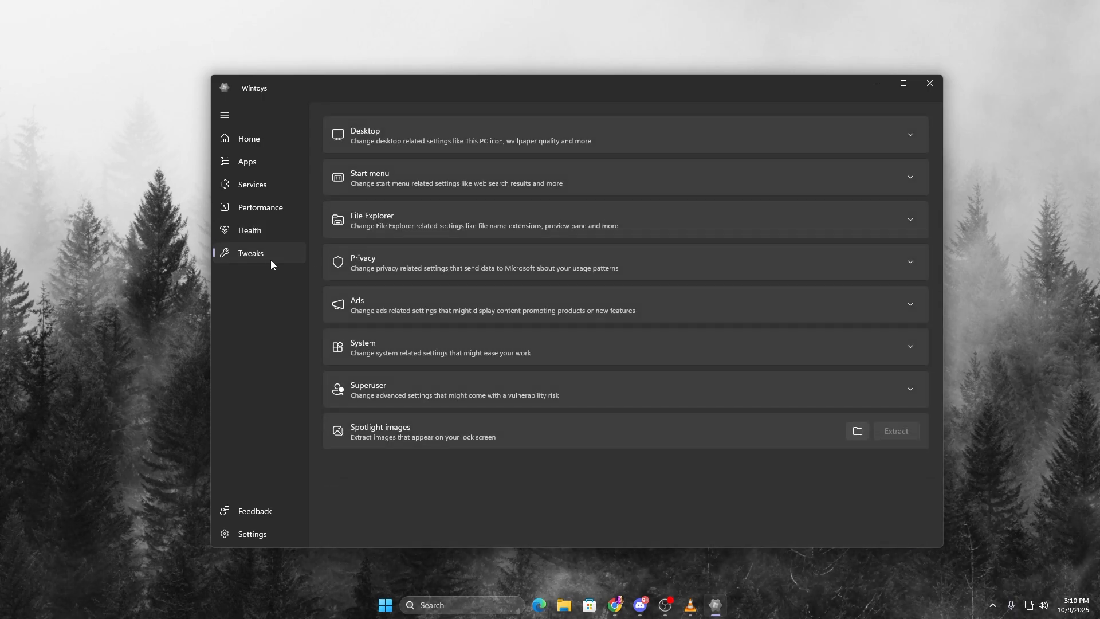
{"action": "left_click", "coordinate": [624, 305]}
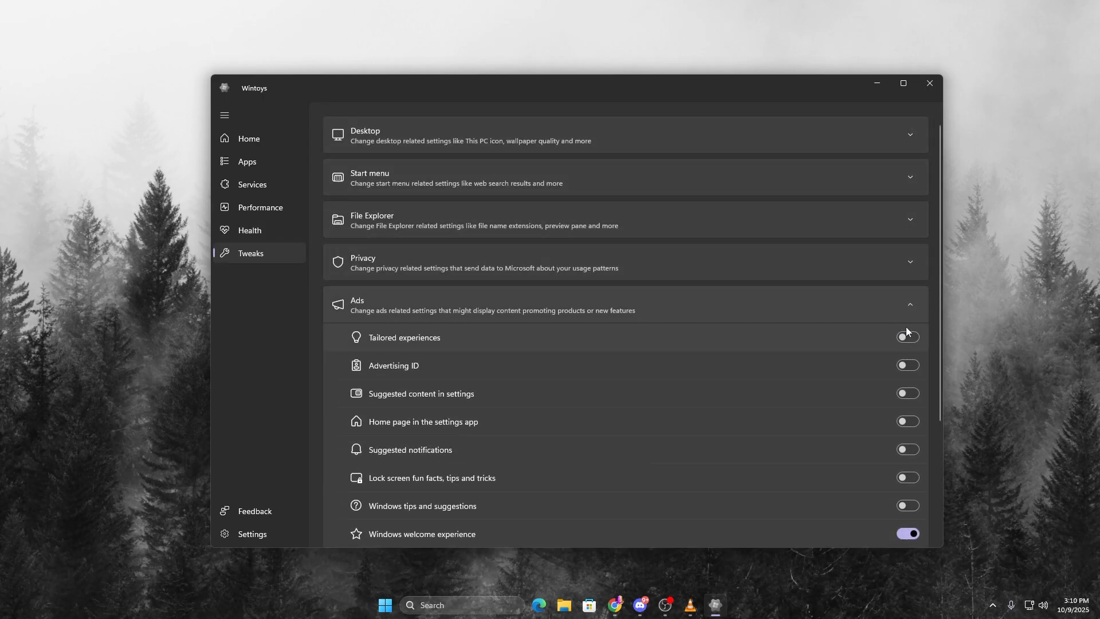
{"action": "mouse_move", "coordinate": [886, 368]}
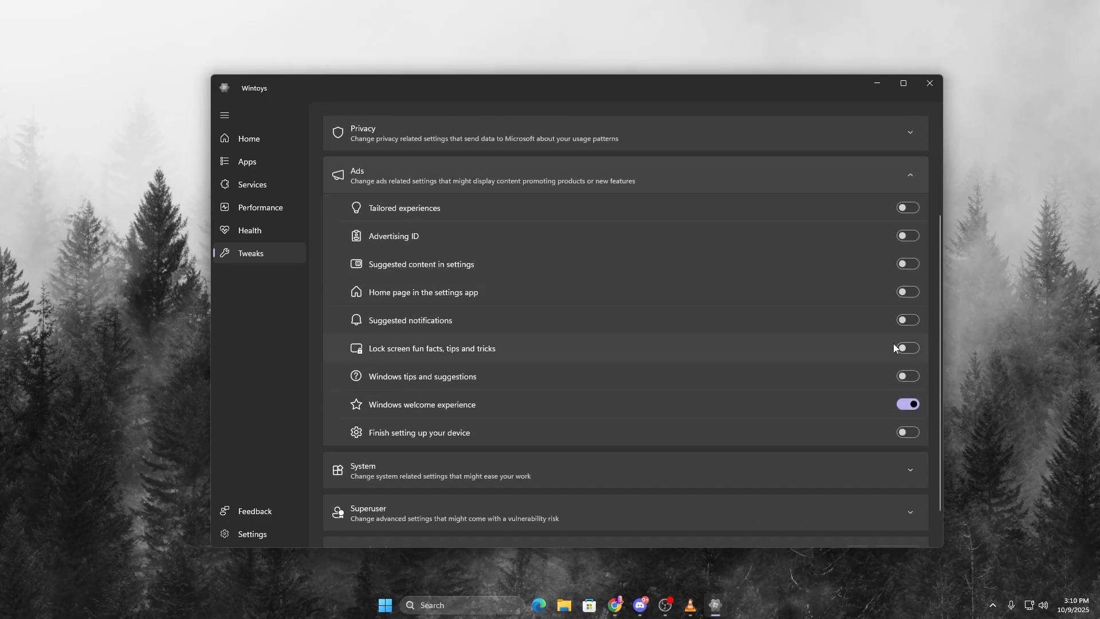
{"action": "scroll", "scroll_direction": "down", "scroll_amount": 3}
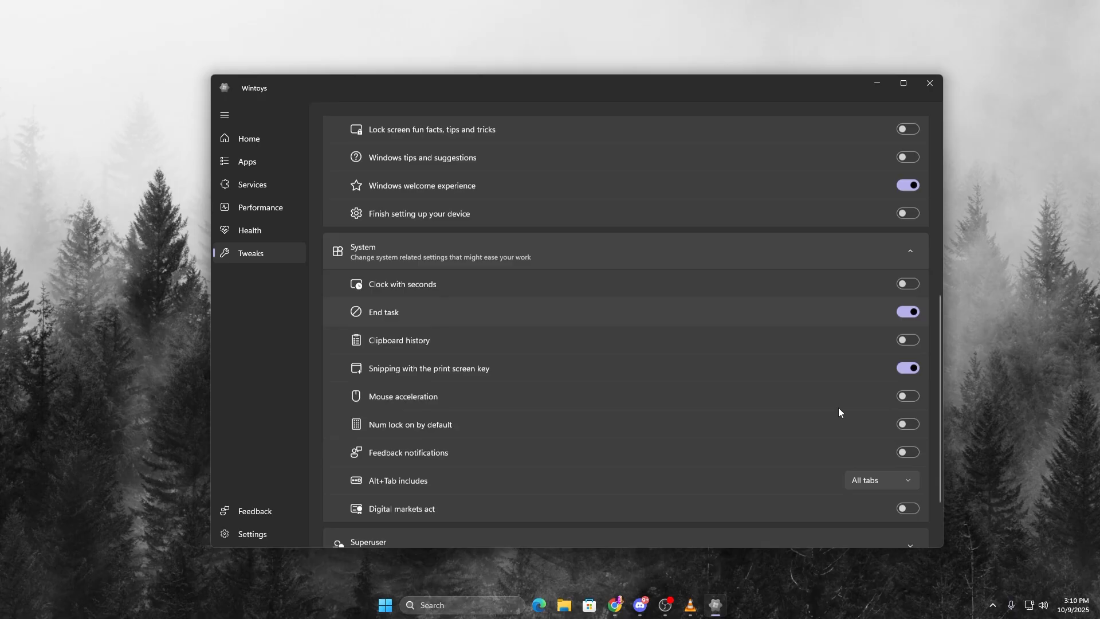
{"action": "scroll", "scroll_direction": "down", "scroll_amount": 3}
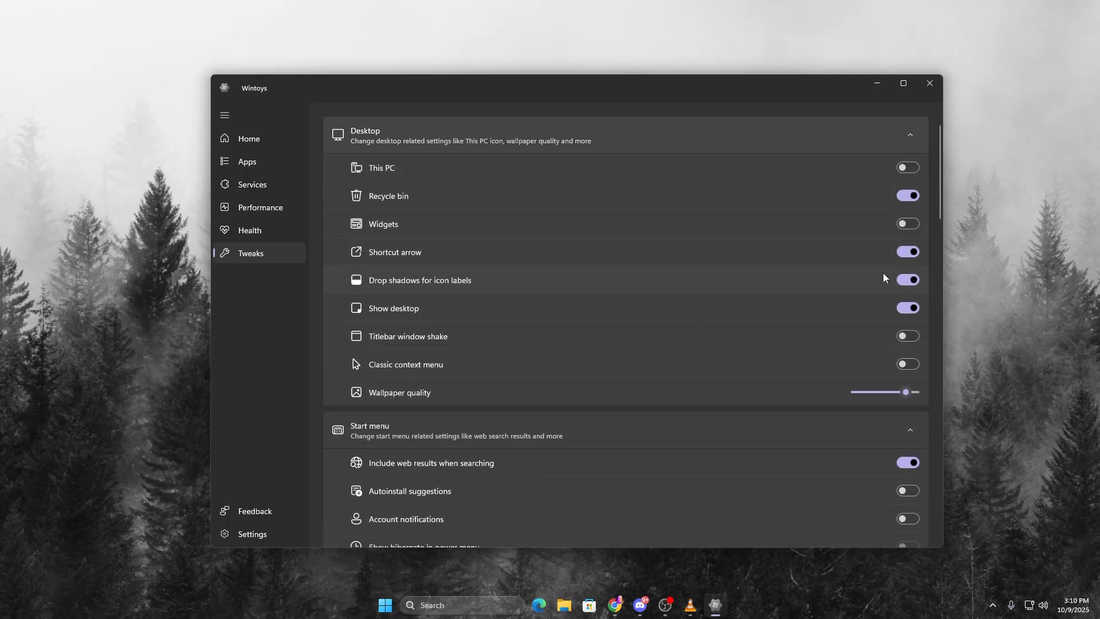
{"action": "scroll", "scroll_direction": "down", "scroll_amount": 3}
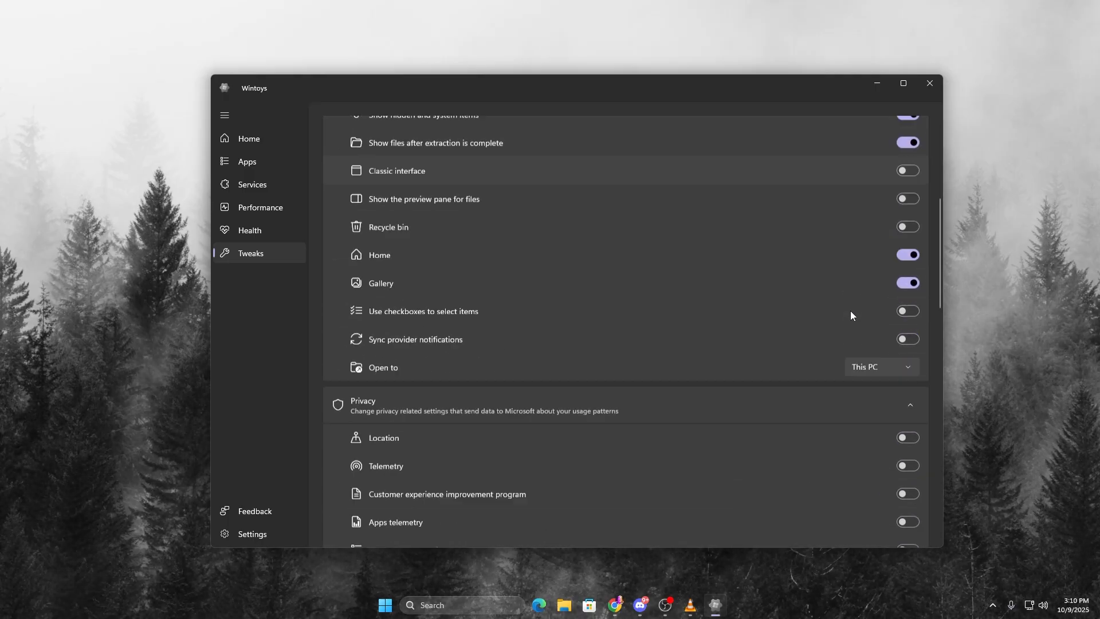
{"action": "scroll", "scroll_direction": "down", "scroll_amount": 3}
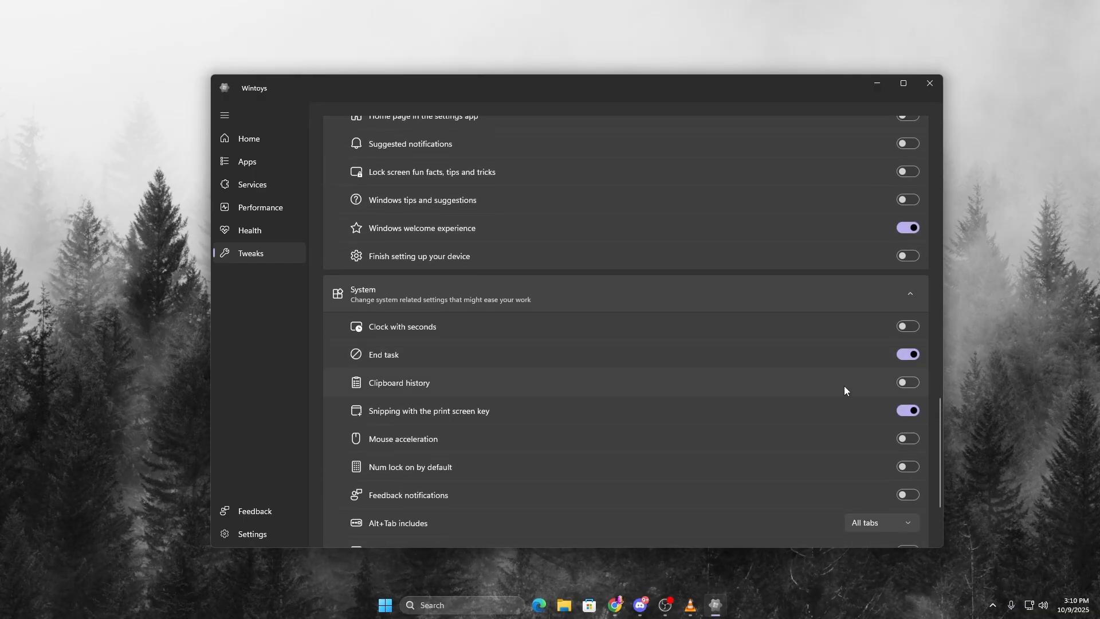
{"action": "scroll", "scroll_direction": "down", "scroll_amount": 3}
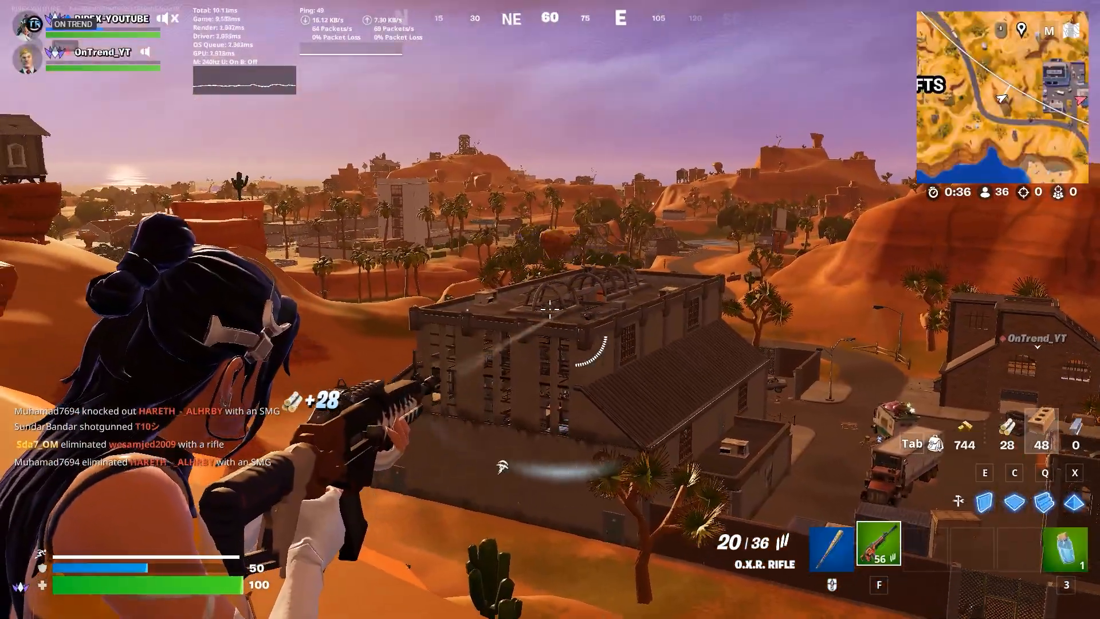
Fire the O.X.R. rifle at the opponent riding over the water
{"action": "left_click", "coordinate": [550, 296]}
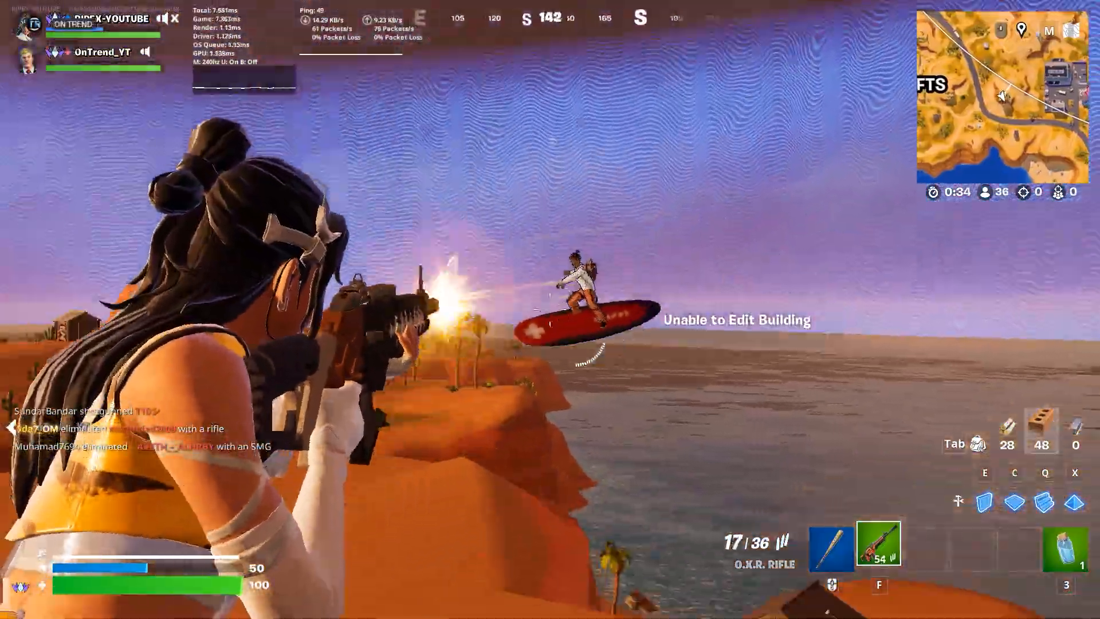